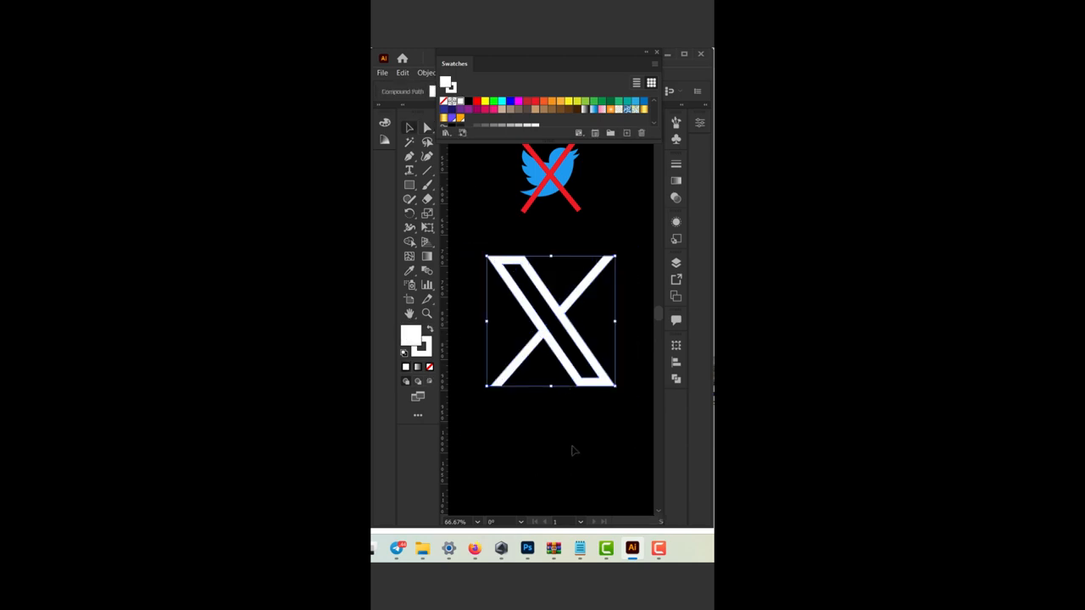
# - Deselect the finished white X logo on the black artboard
pyautogui.click(573, 451)
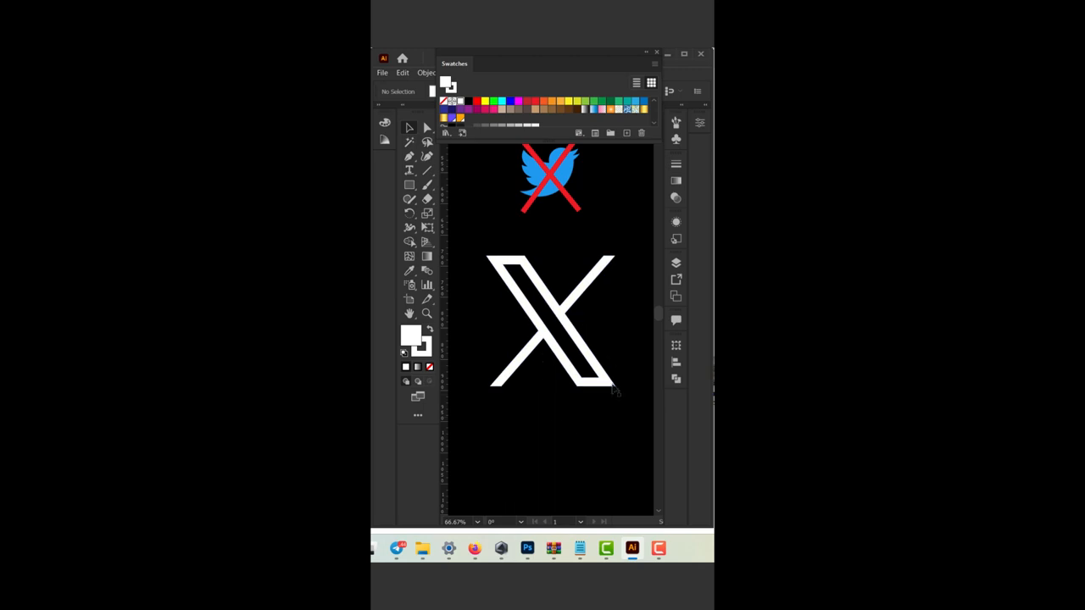
pyautogui.moveTo(546, 441)
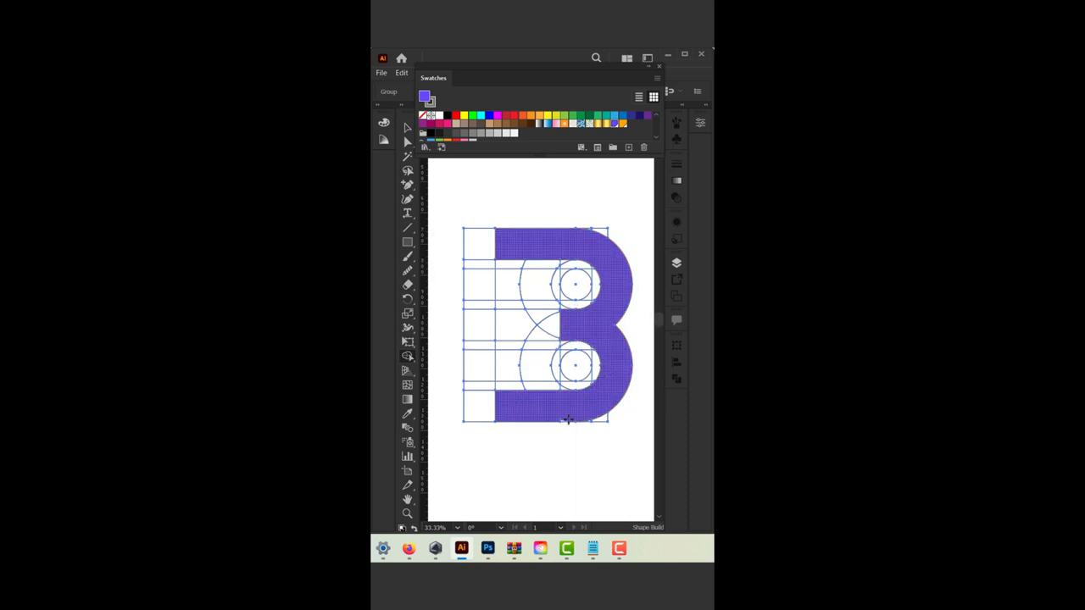
# - Merge grid and circle regions with Shape Builder to finish the purple B
pyautogui.click(566, 278)
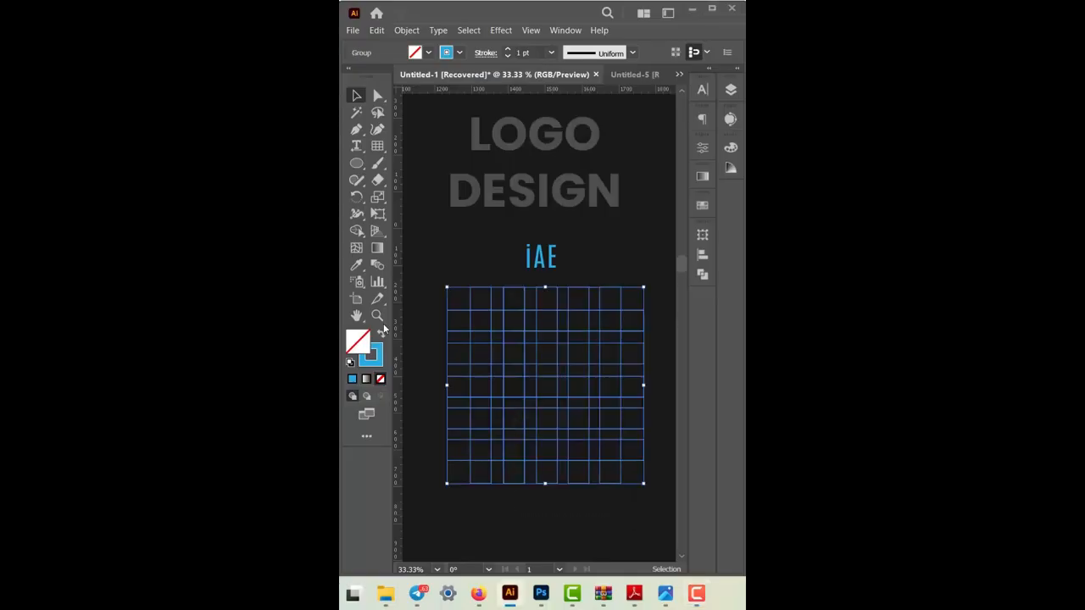
# - Merge grid cells into a solid blue AE monogram with the Shape Builder
pyautogui.click(378, 230)
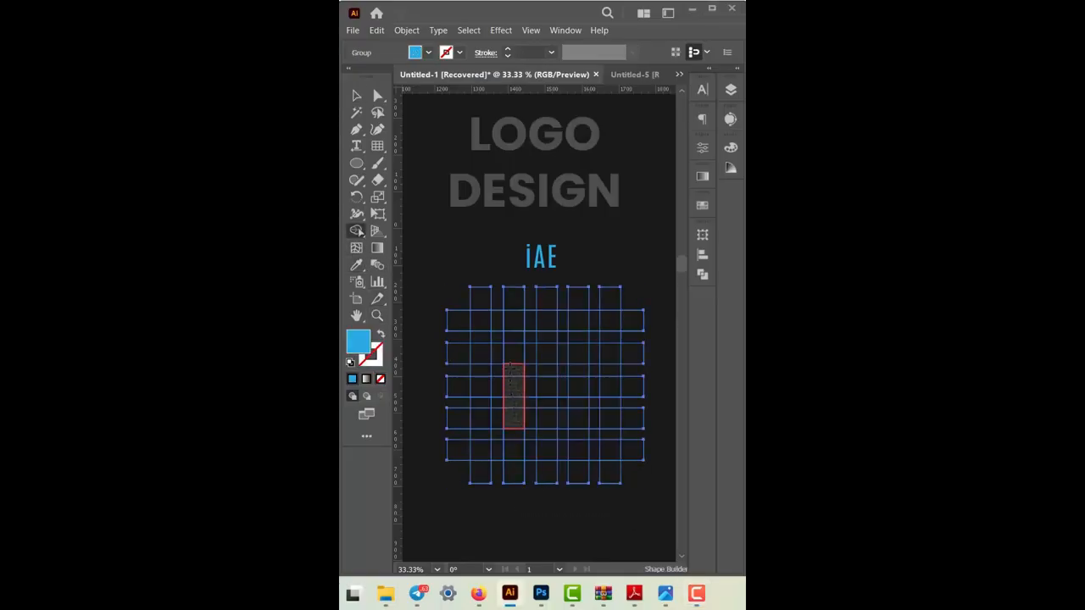
pyautogui.moveTo(516, 356); pyautogui.dragTo(551, 415)
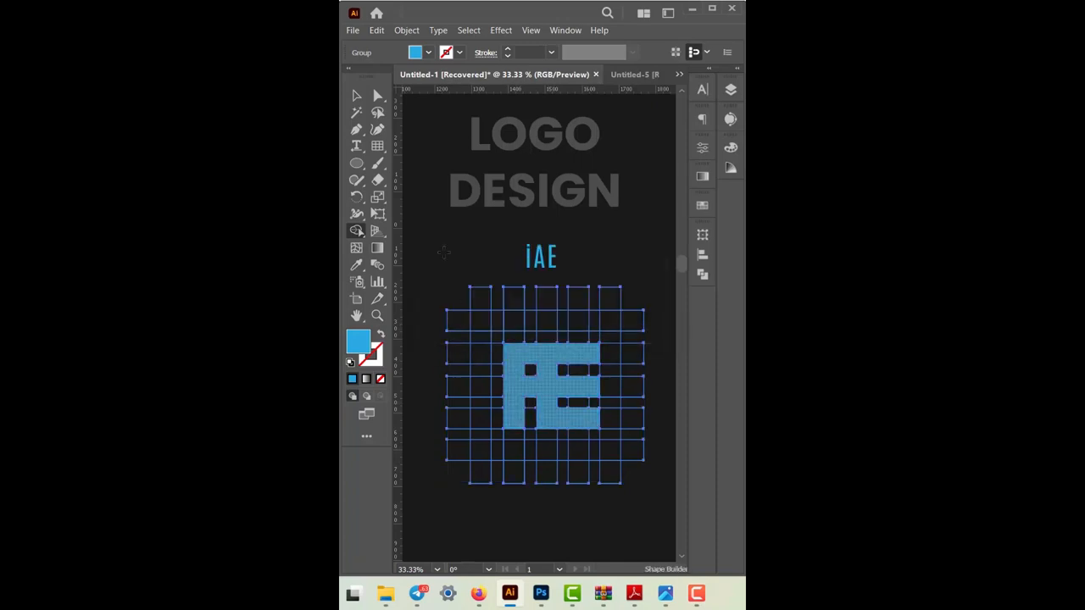
pyautogui.click(356, 95)
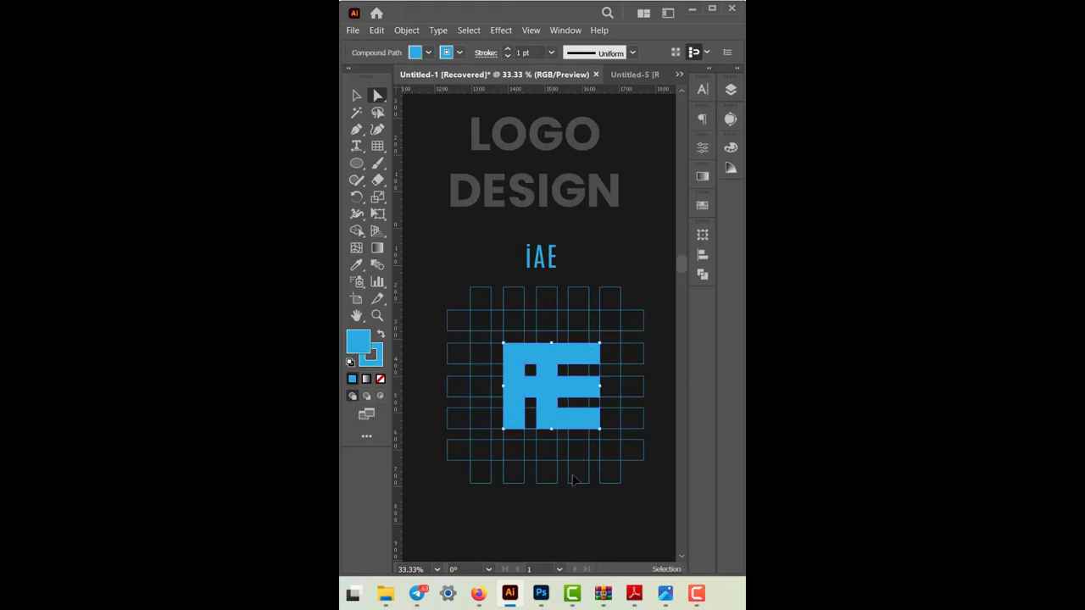